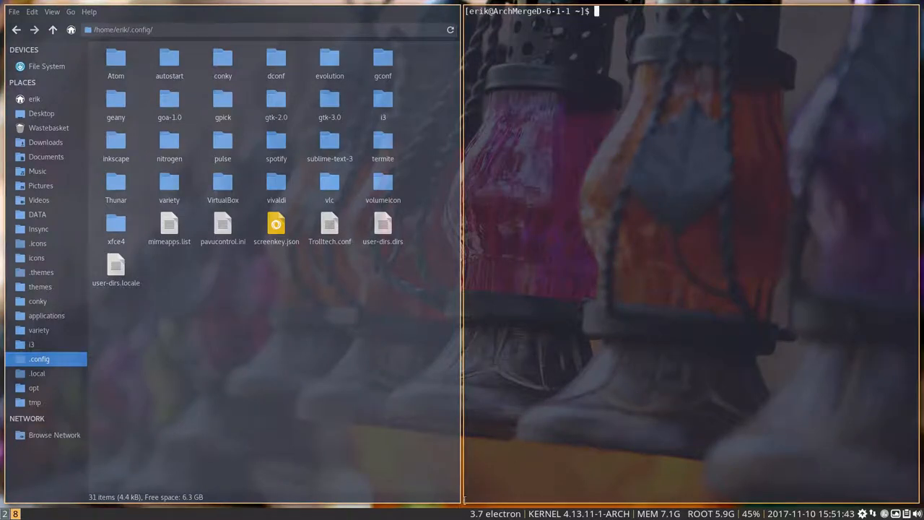
mouse_move(575, 388)
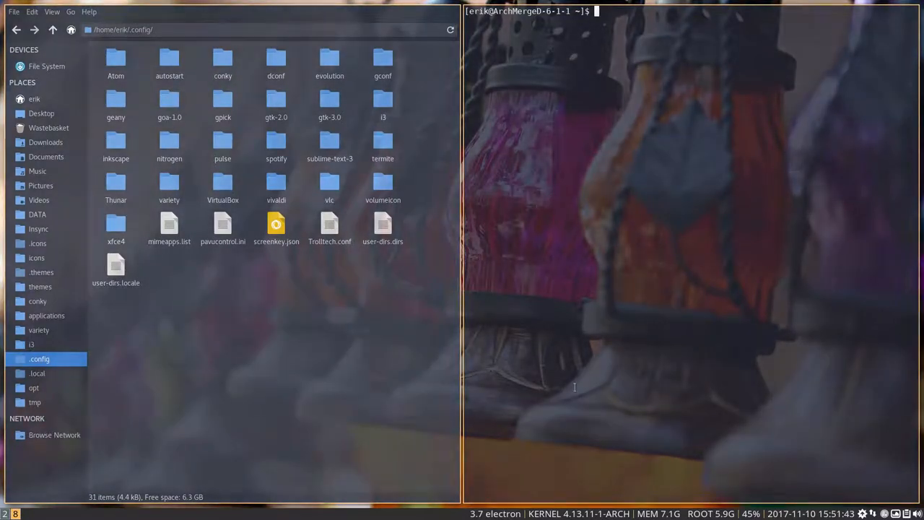
mouse_move(594, 372)
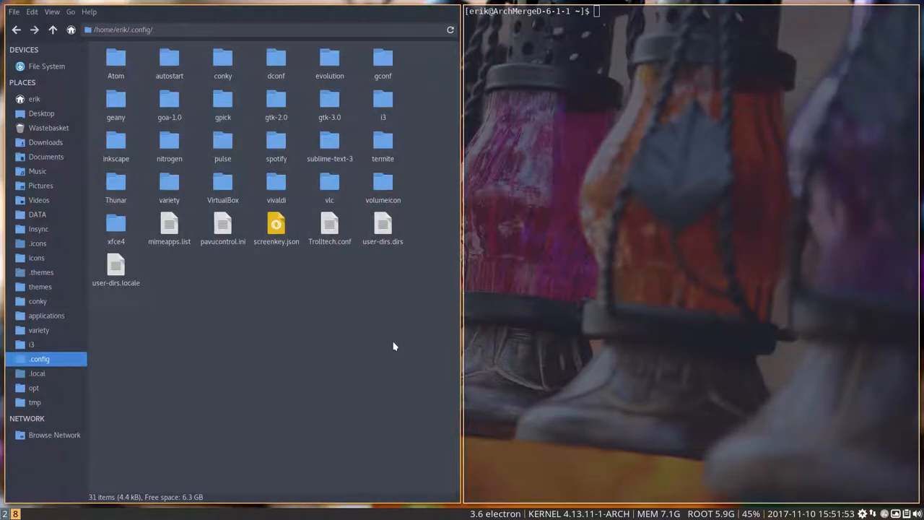
mouse_move(6, 343)
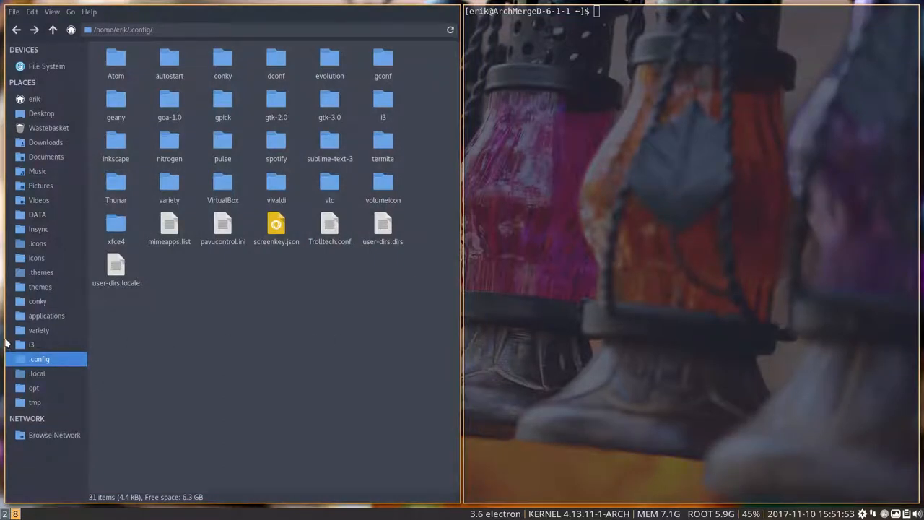
Show the i3 folder in Thunar's sidebar and open compton.conf for editing.
click(31, 345)
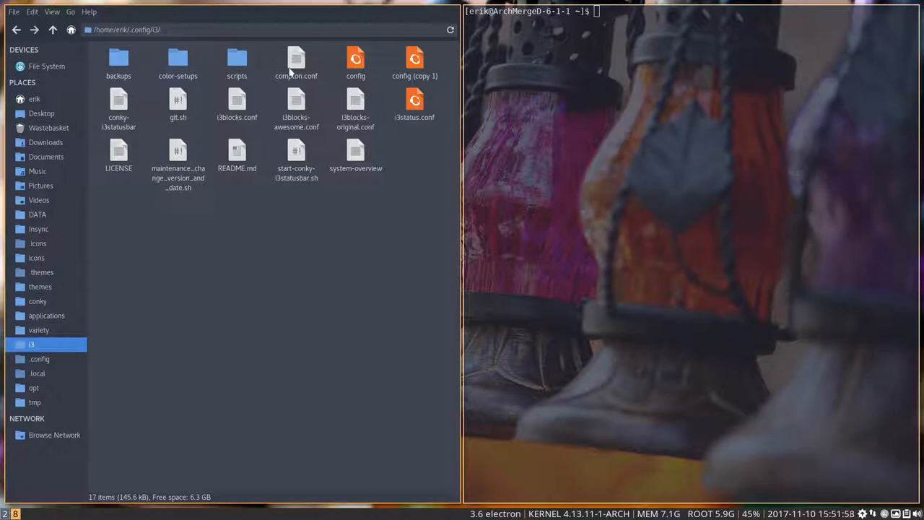
click(296, 63)
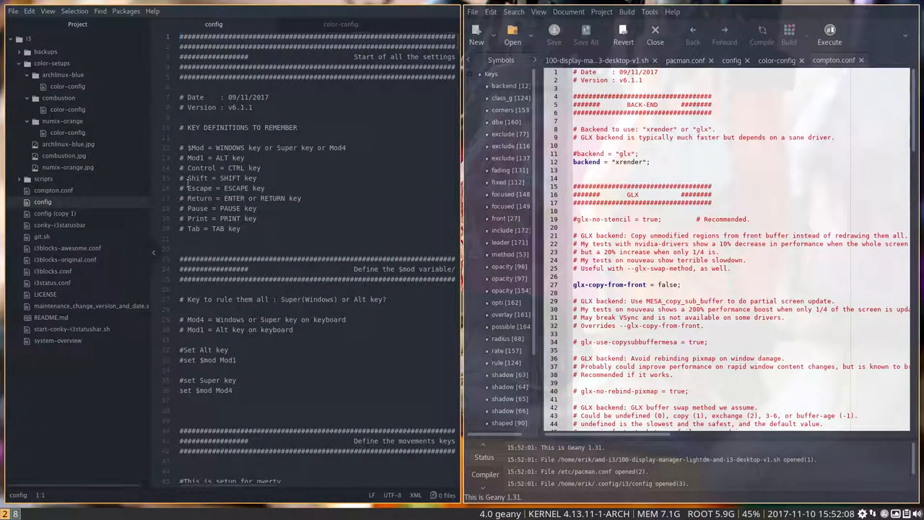
Check Geany's About information (version 1.31) and dismiss it before closing Geany.
click(673, 11)
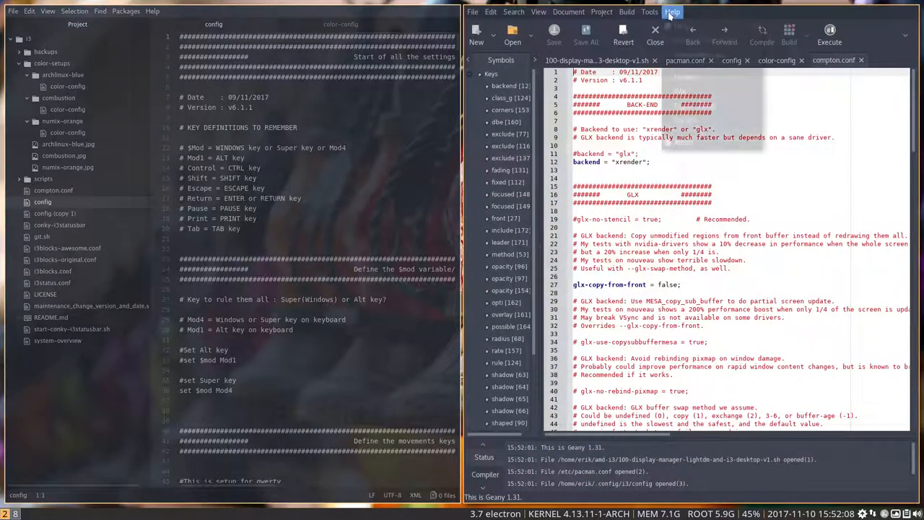
click(671, 11)
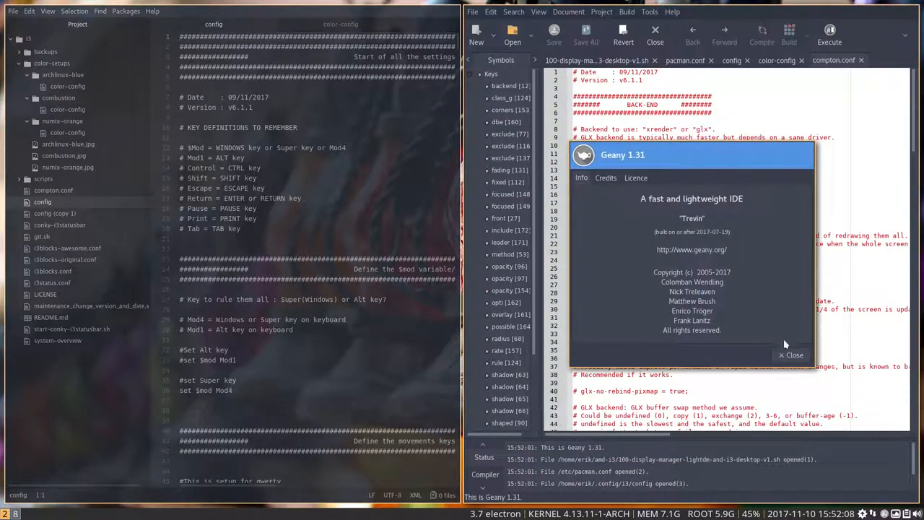
click(790, 354)
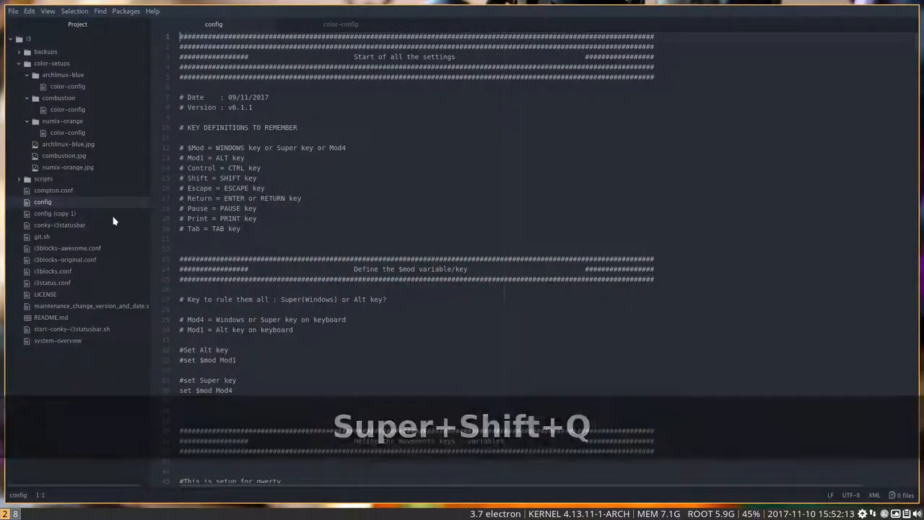
Open compton.conf from the project tree and move past the backend line into the GLX section.
click(54, 190)
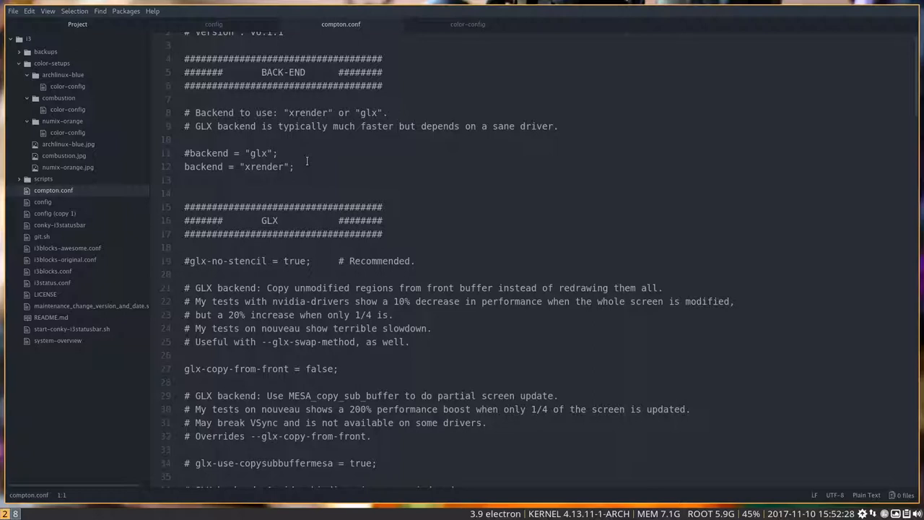
click(198, 185)
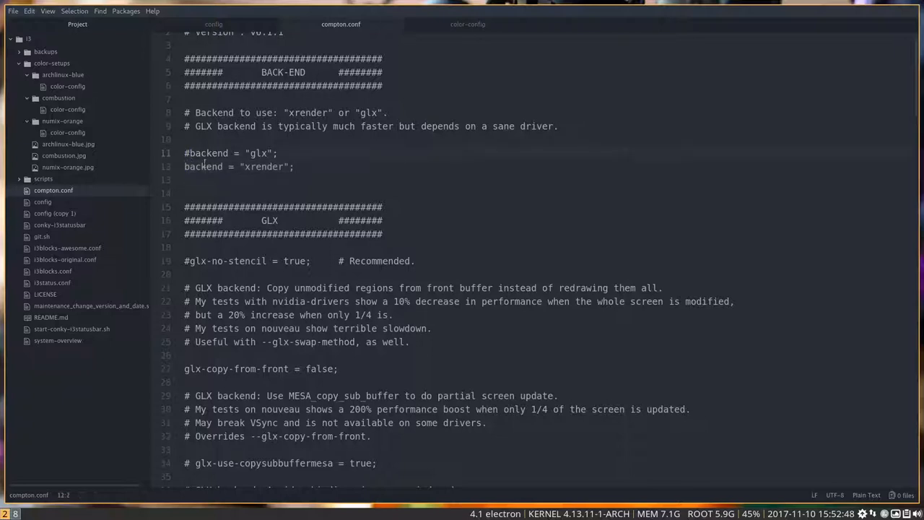
click(296, 166)
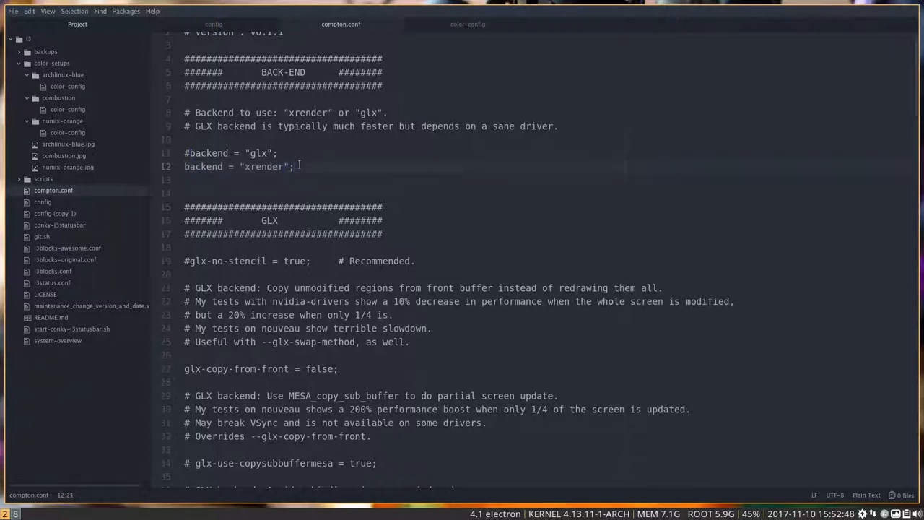
scroll(down, 3)
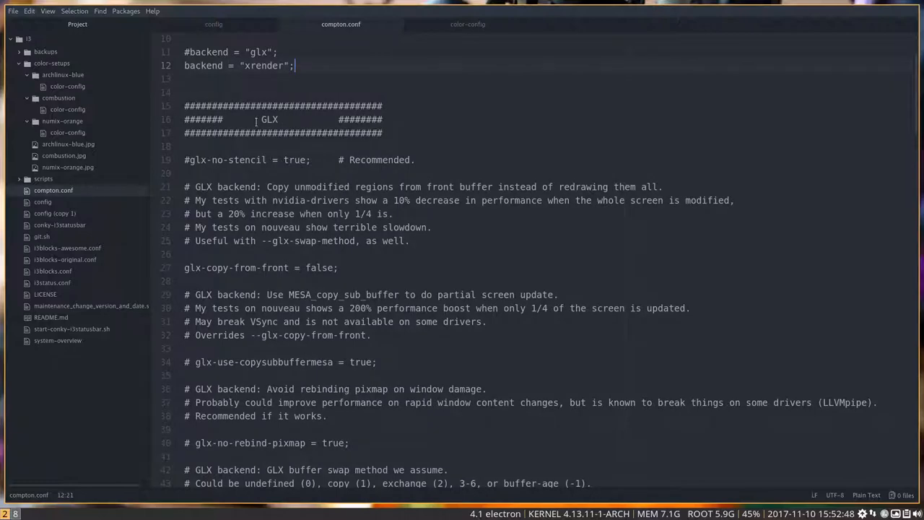
scroll(down, 3)
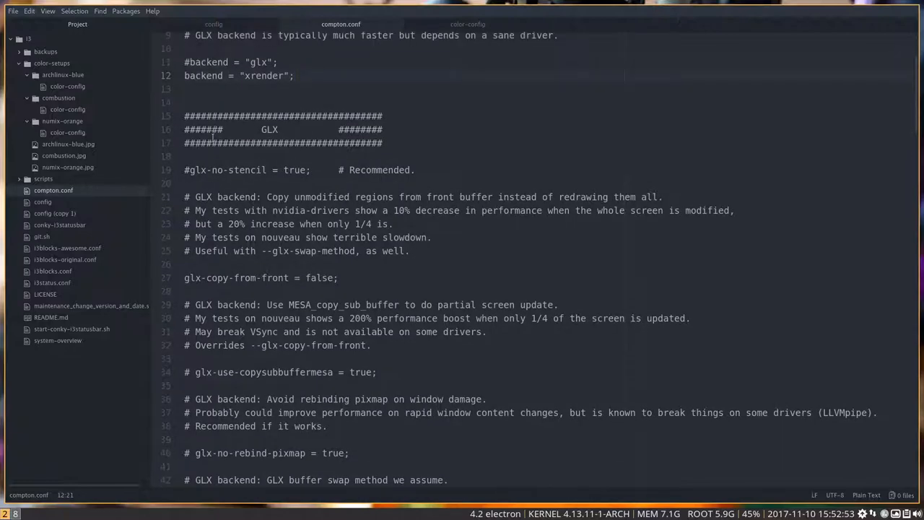
scroll(down, 3)
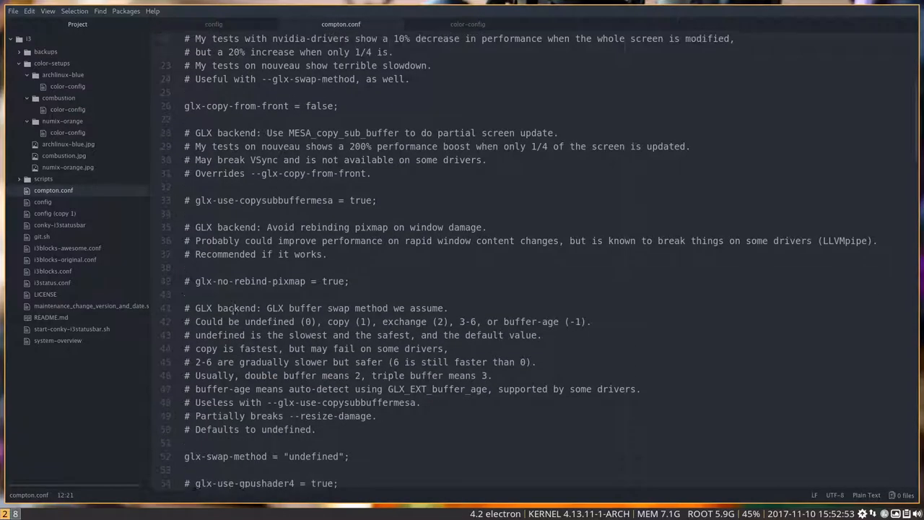
scroll(down, 3)
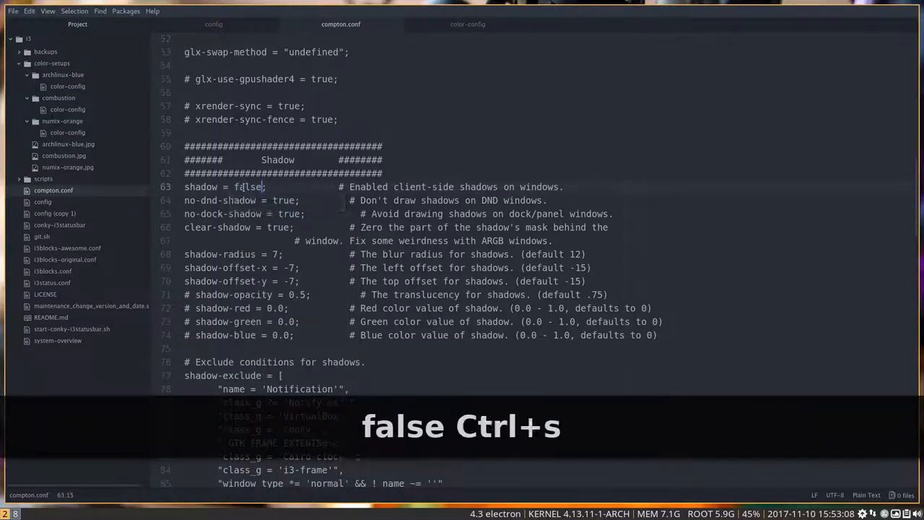
Save compton.conf with shadow now set to false.
key(ctrl+s)
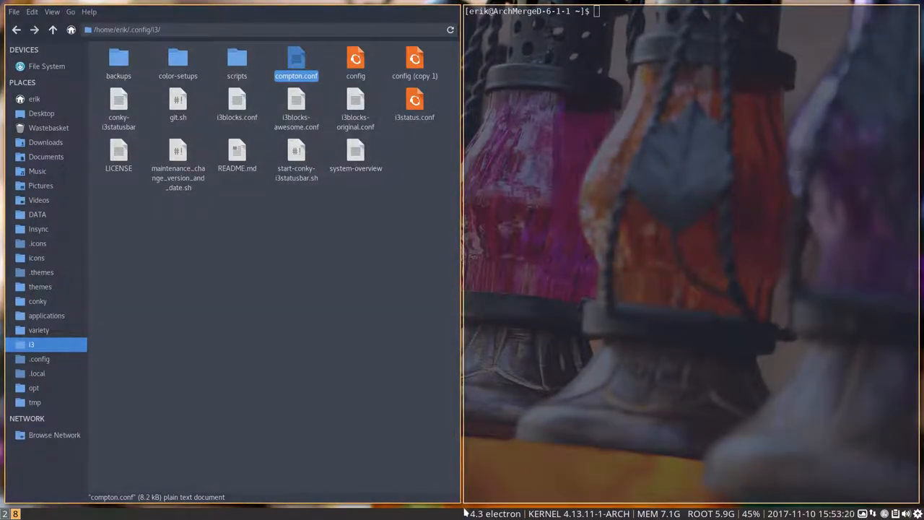
mouse_move(275, 204)
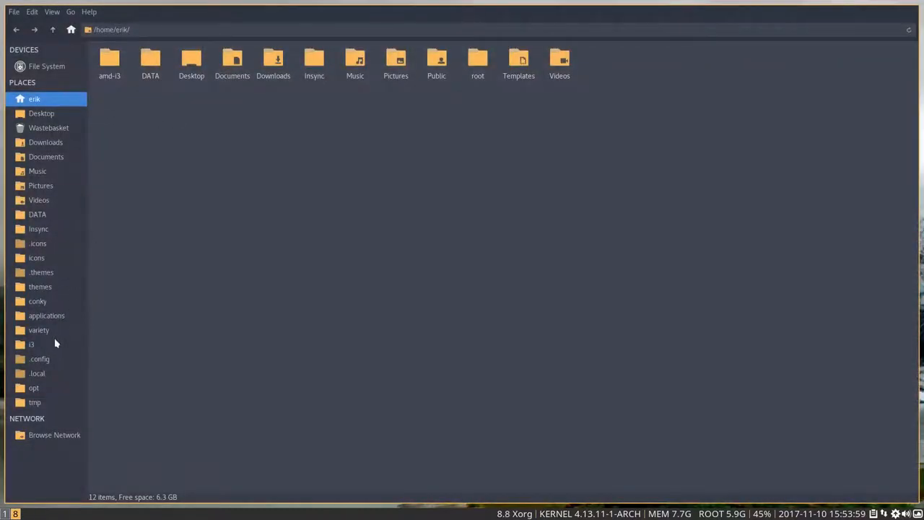
Bring up the application chooser for compton.conf in the i3 folder and dismiss it.
click(31, 344)
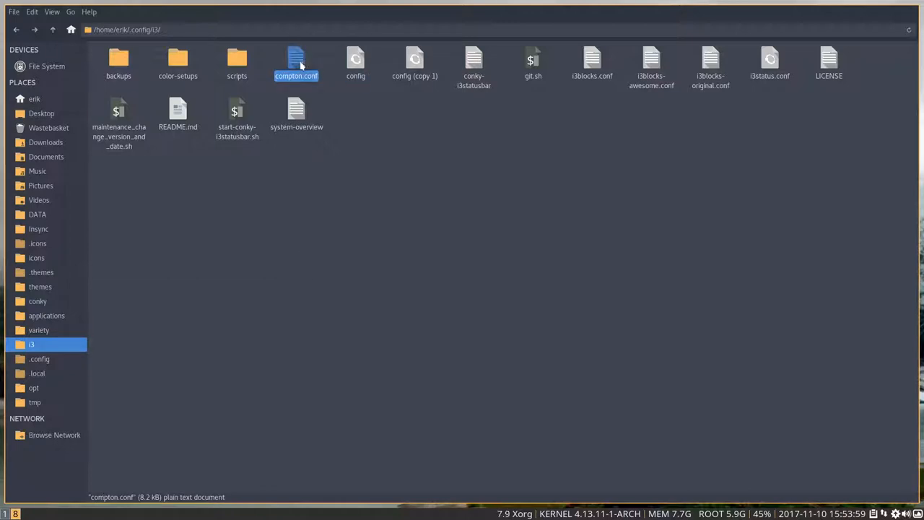
right_click(296, 61)
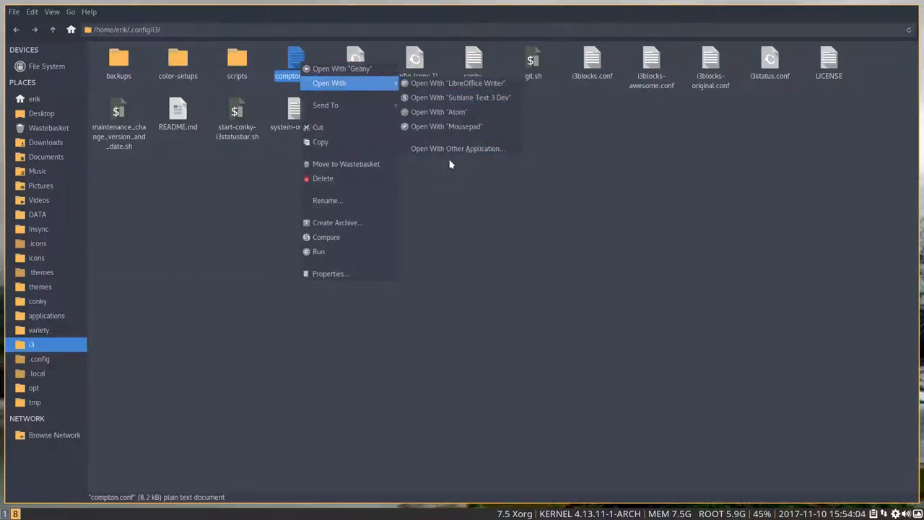
click(457, 148)
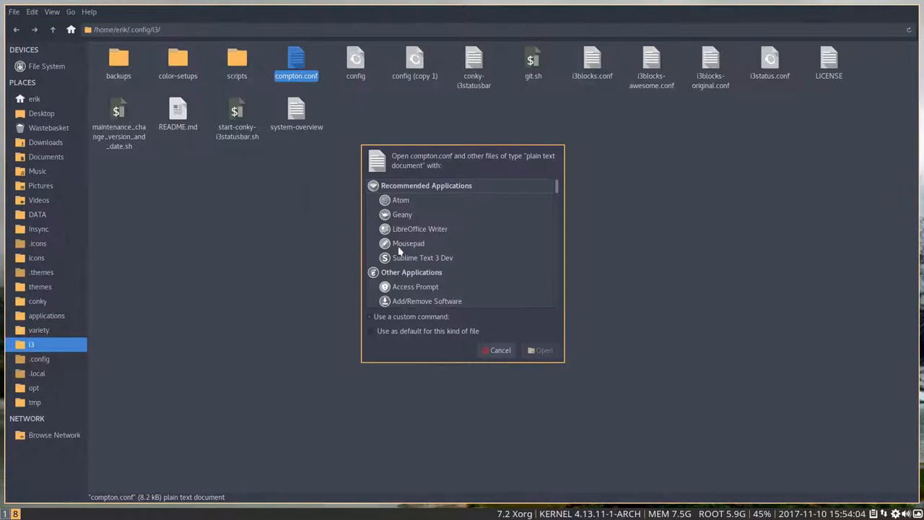
click(401, 200)
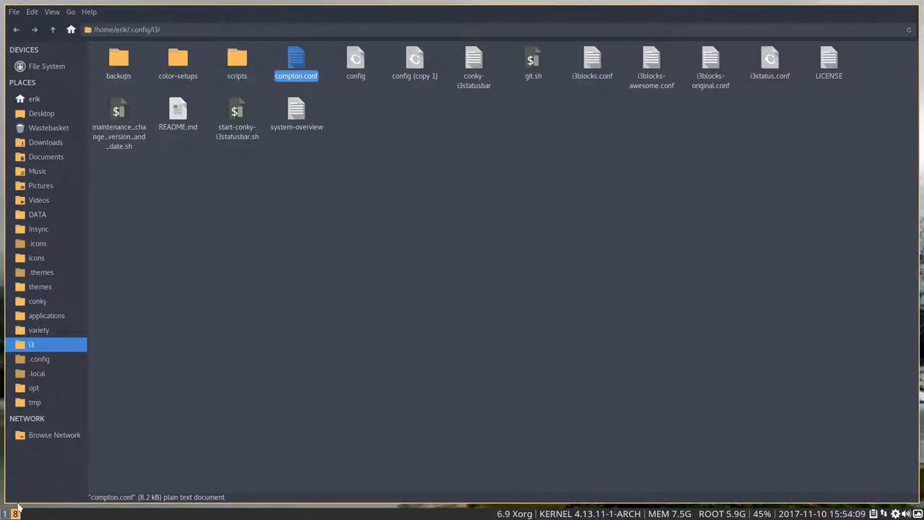
Open compton.conf in Atom and edit the shadow setting on line 63 to false.
double_click(296, 61)
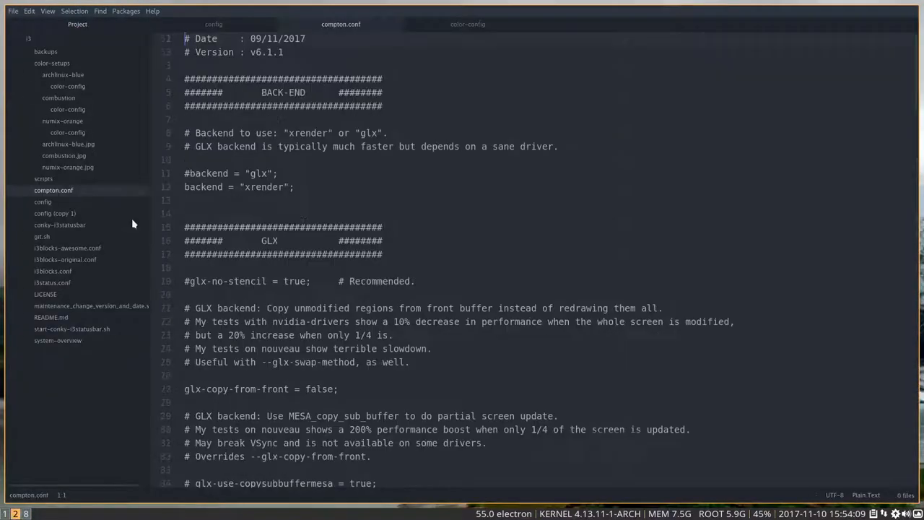
scroll(down, 3)
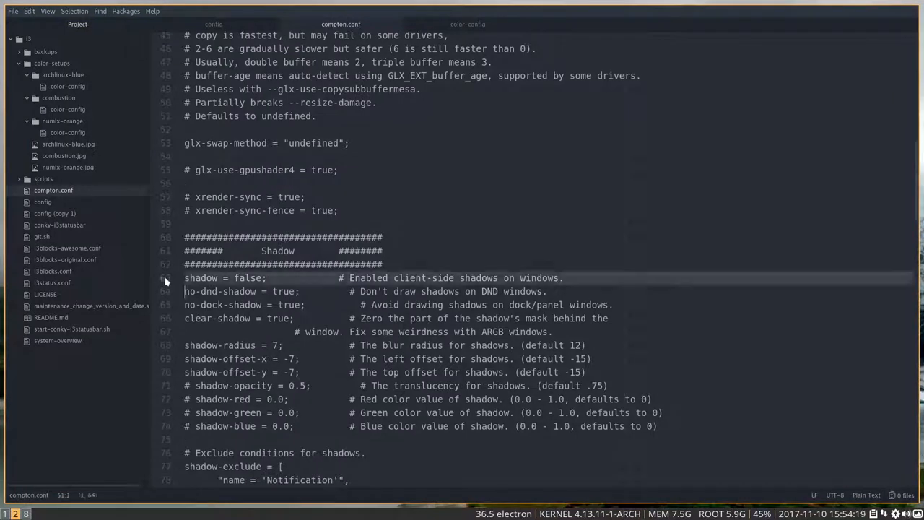
click(250, 278)
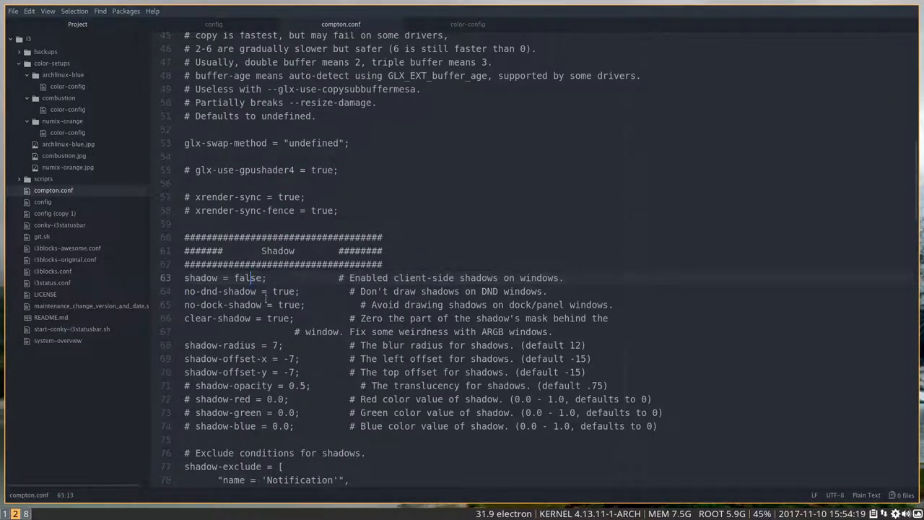
scroll(down, 3)
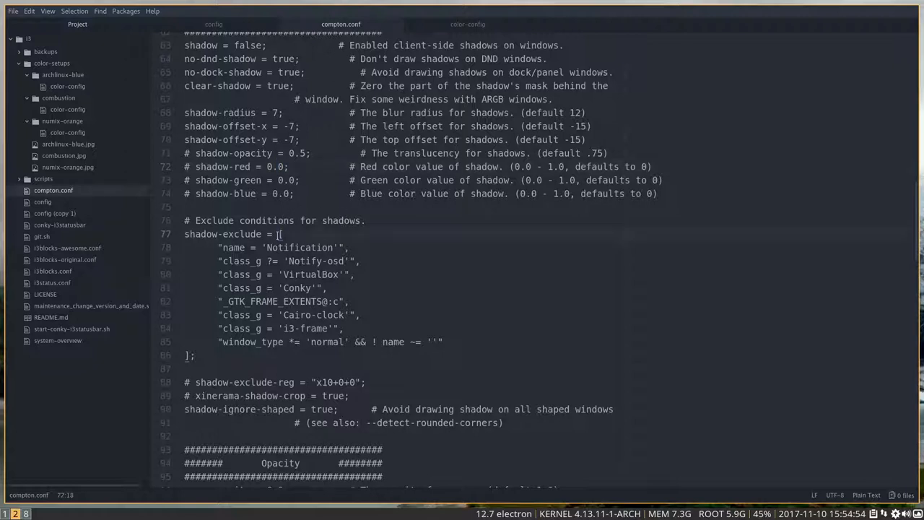
scroll(down, 3)
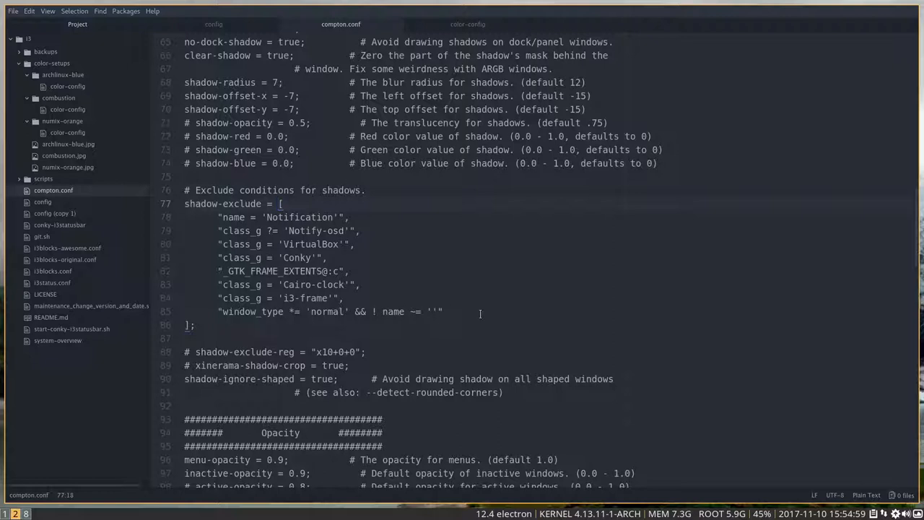
drag(217, 216, 444, 311)
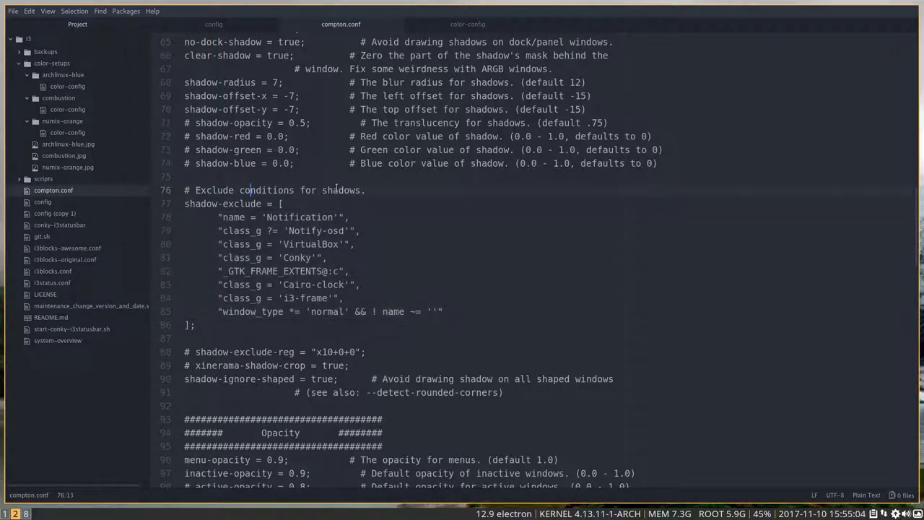
click(294, 258)
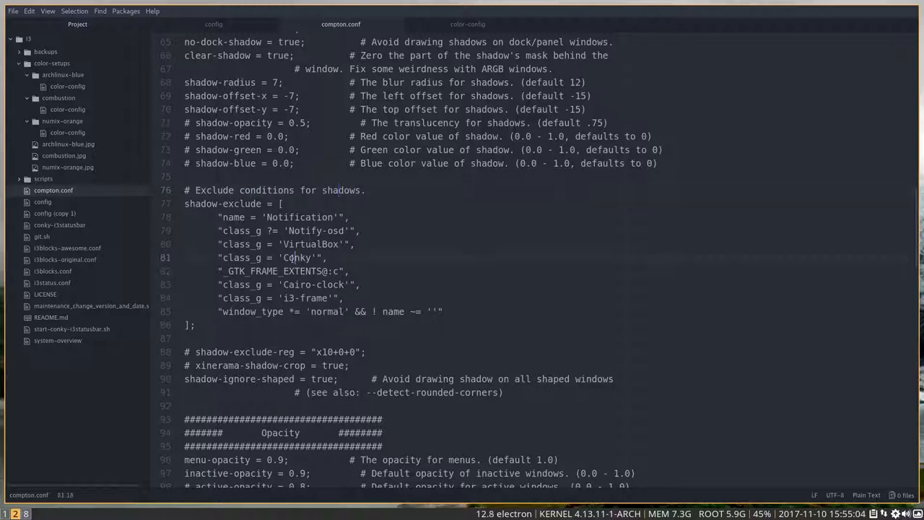
scroll(down, 3)
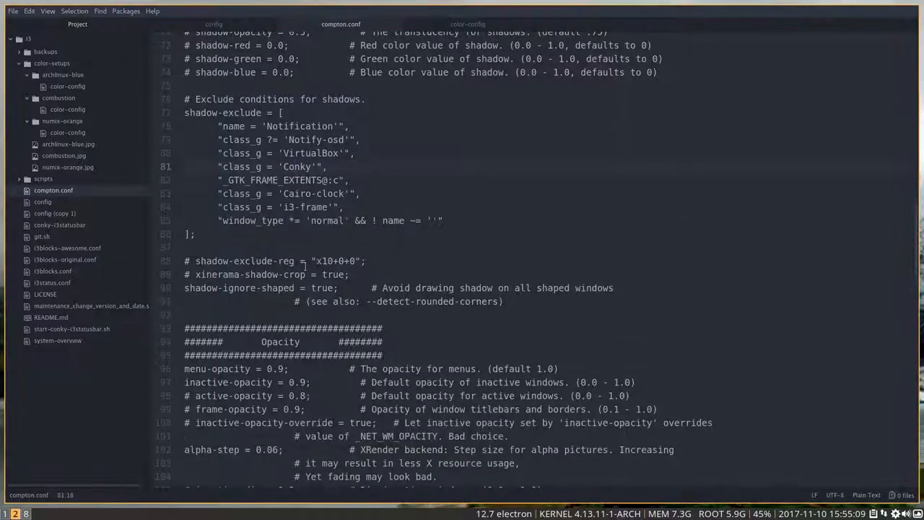
scroll(down, 3)
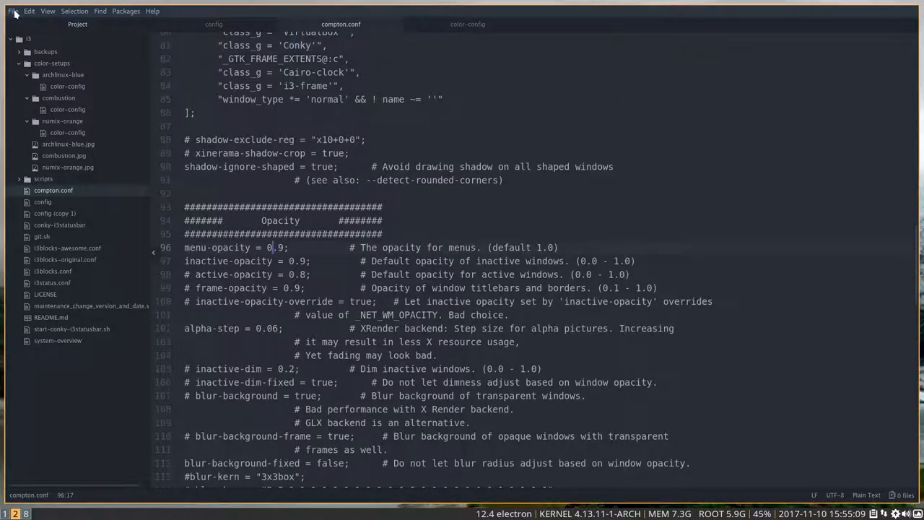
Change menu-opacity from 0.9 to 1 and inactive-opacity to 1 in compton.conf.
click(13, 11)
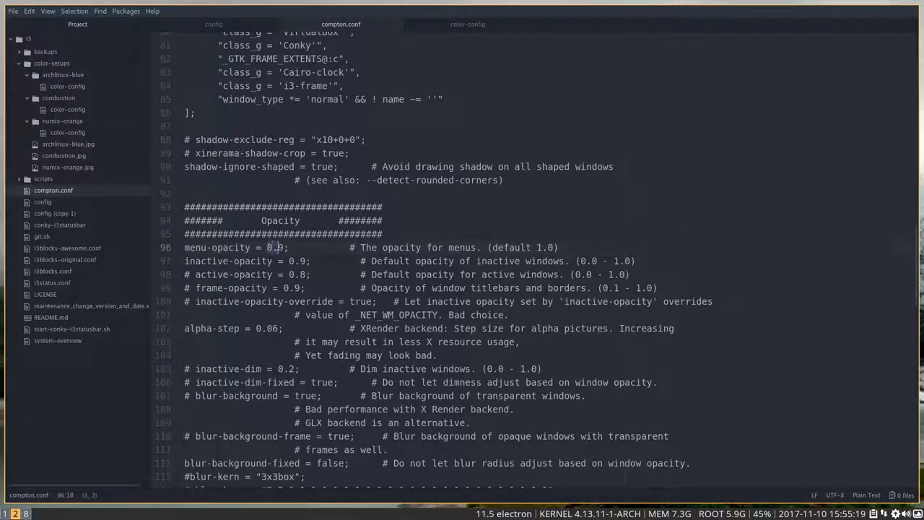
text(1)
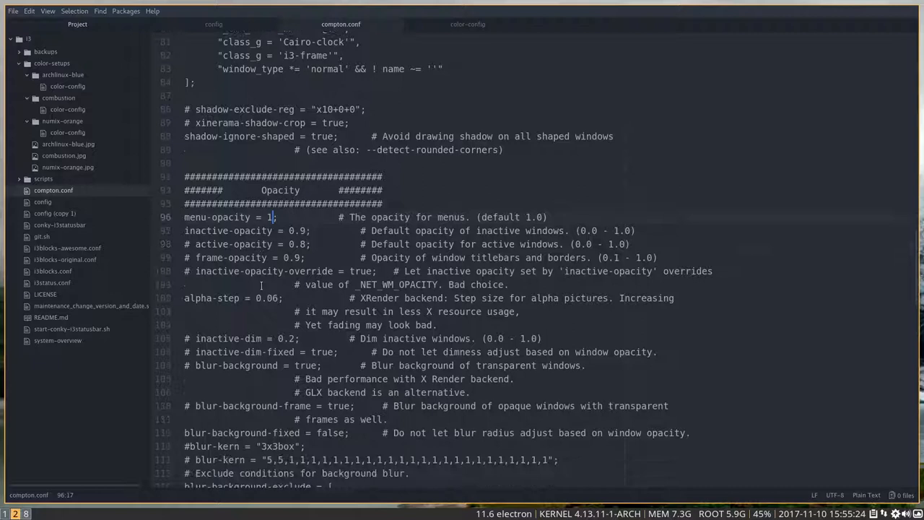
scroll(down, 3)
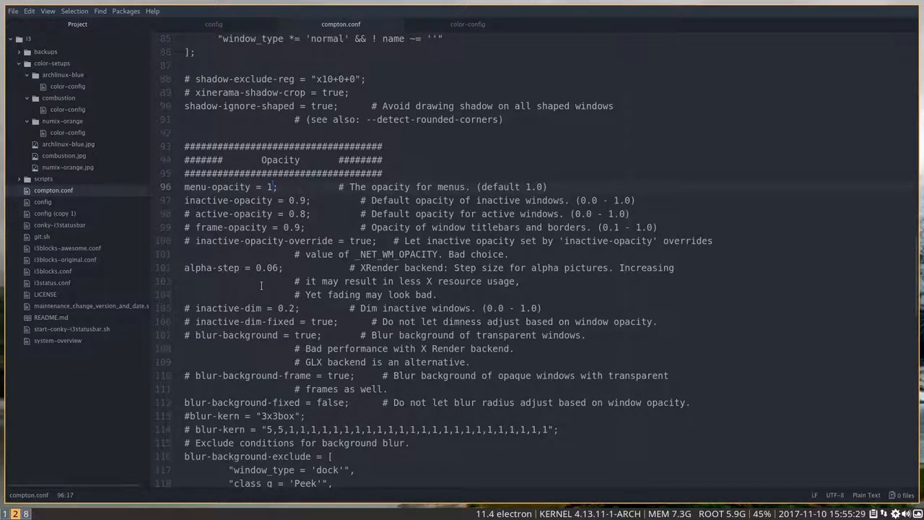
scroll(down, 3)
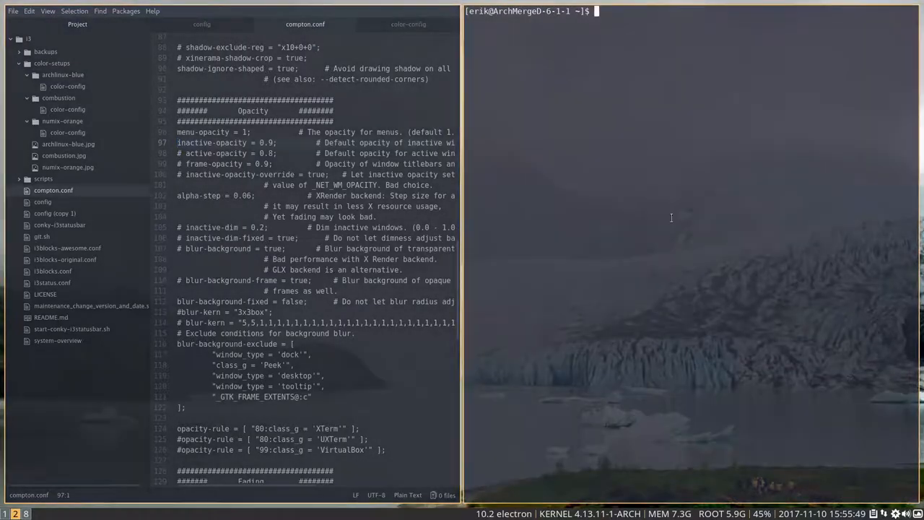
mouse_move(607, 215)
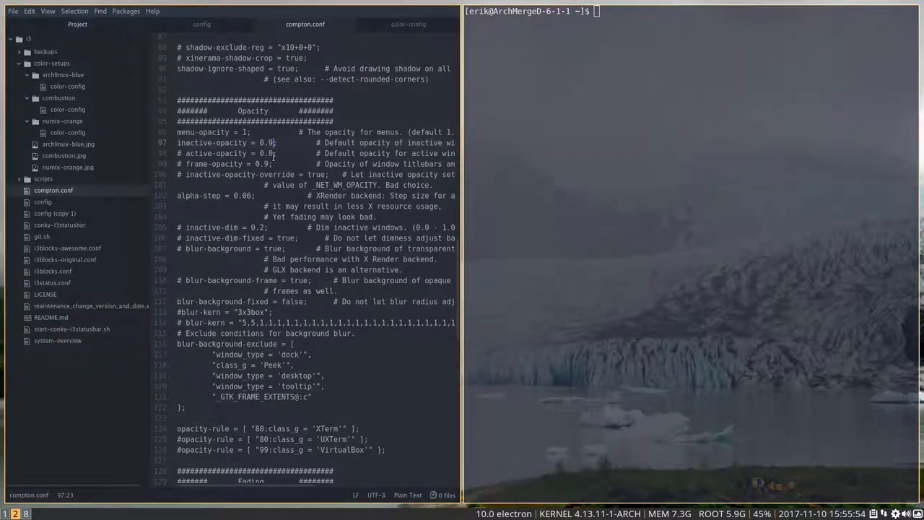
text(1)
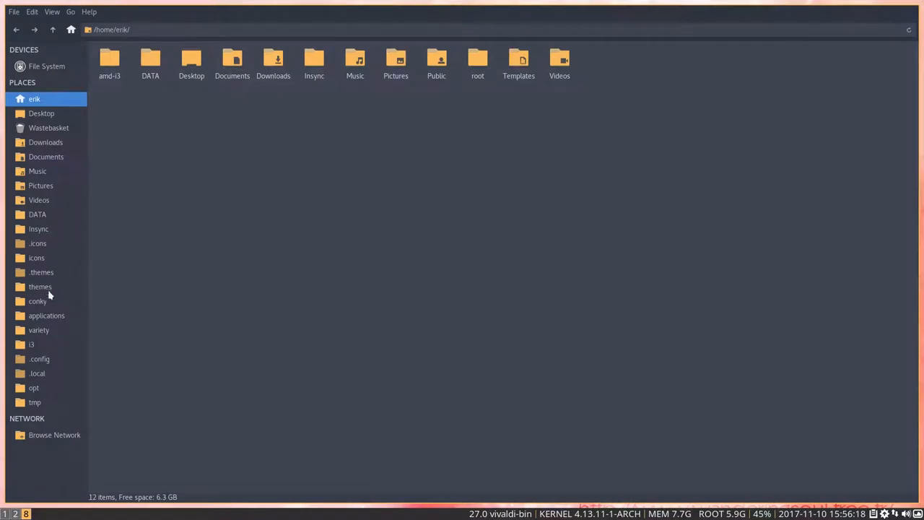
mouse_move(32, 346)
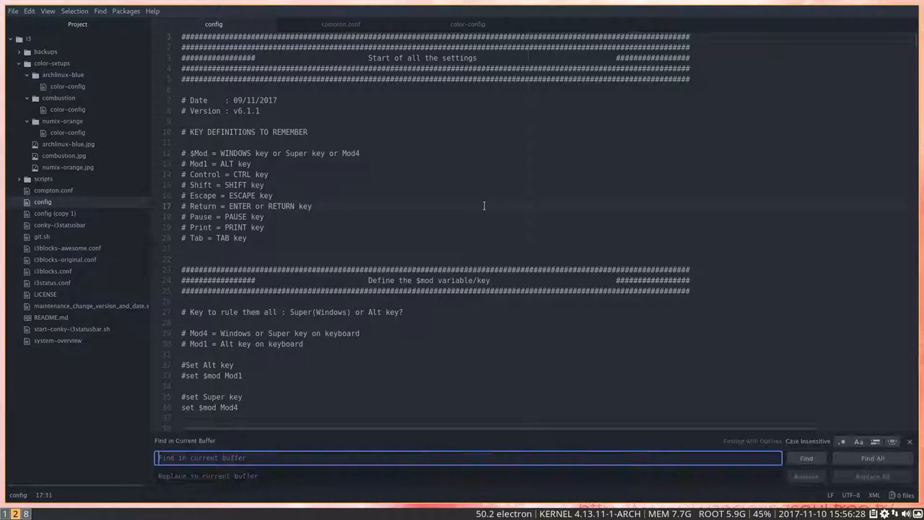
Search for 'geany' in the i3 config, then return to compton.conf where it finds nothing.
text(geany)
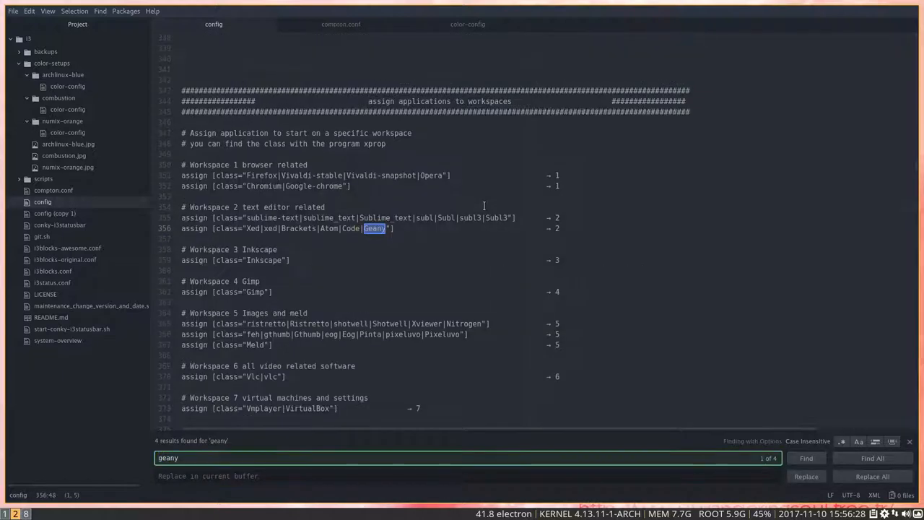
click(806, 458)
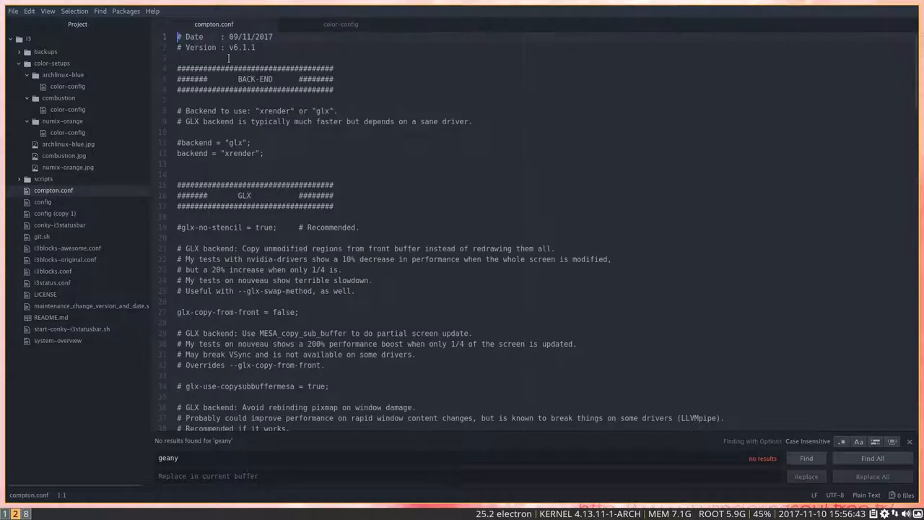
scroll(down, 3)
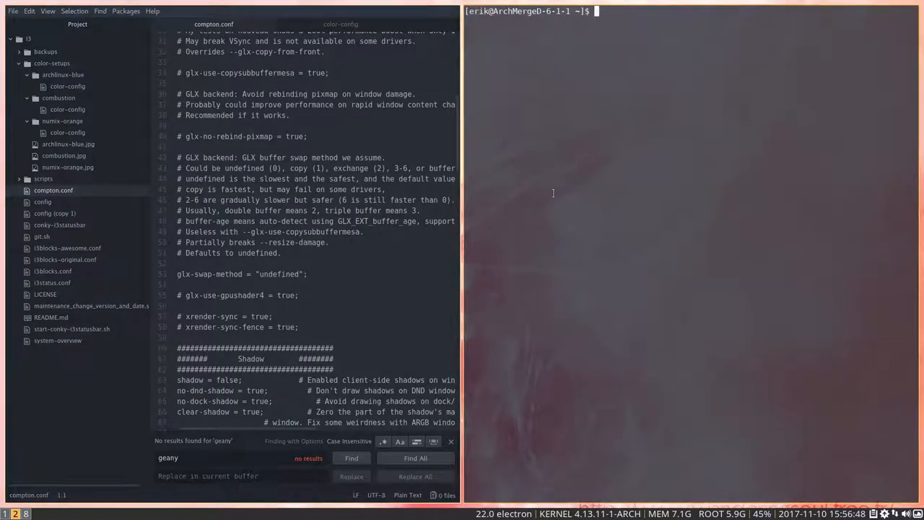
mouse_move(599, 172)
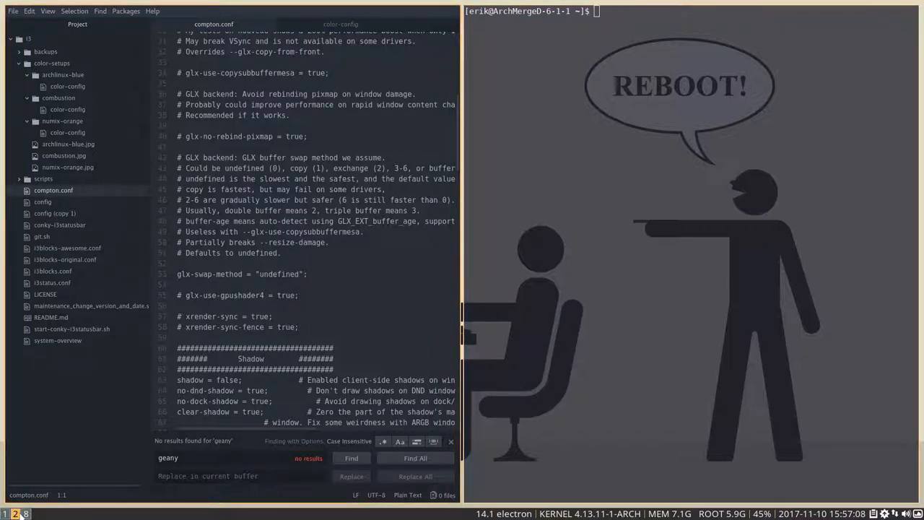
mouse_move(83, 166)
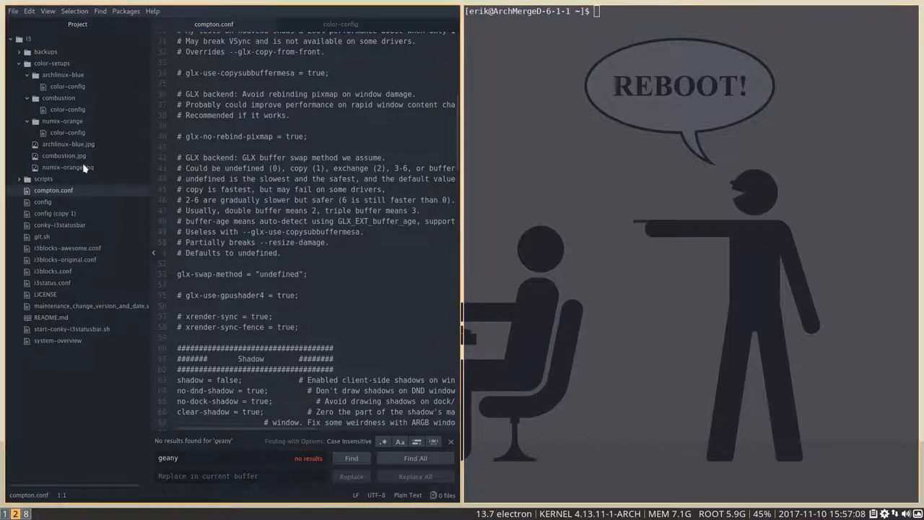
Glance at the i3 config, then return to compton.conf's Opacity section with Atom fullscreen.
click(42, 201)
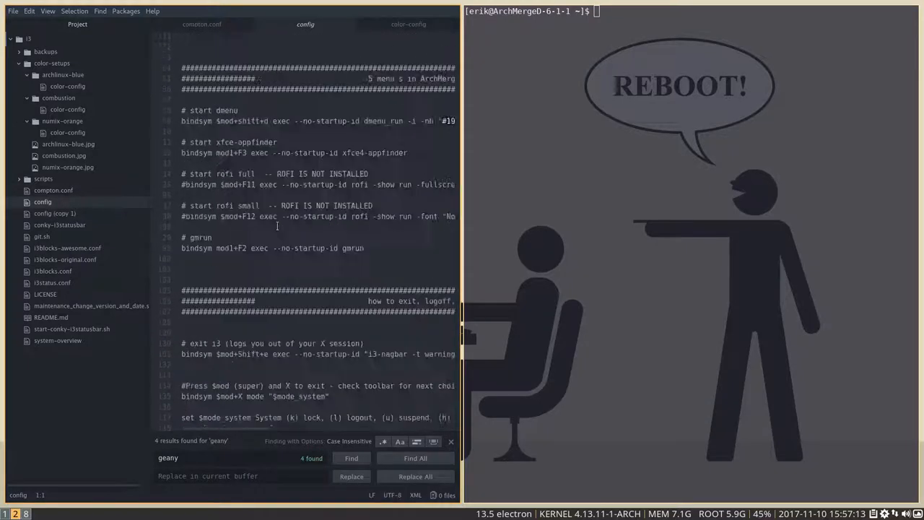
scroll(down, 3)
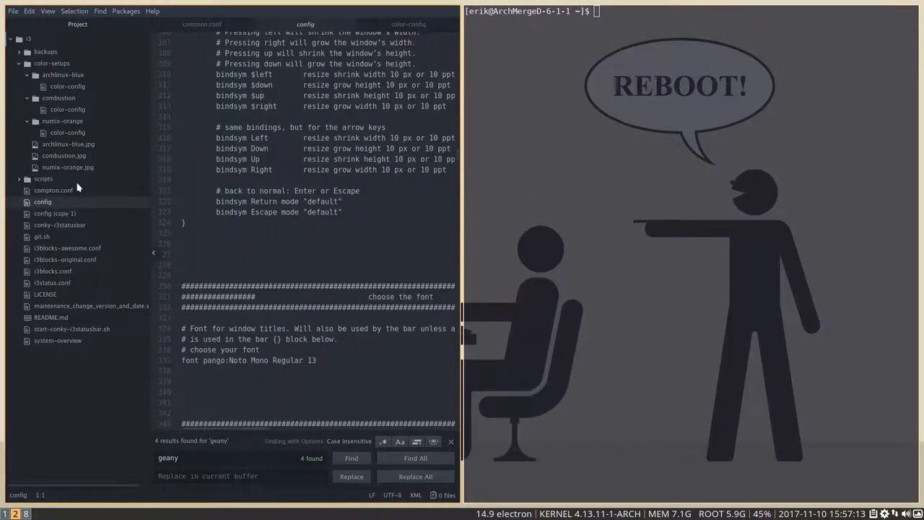
click(201, 23)
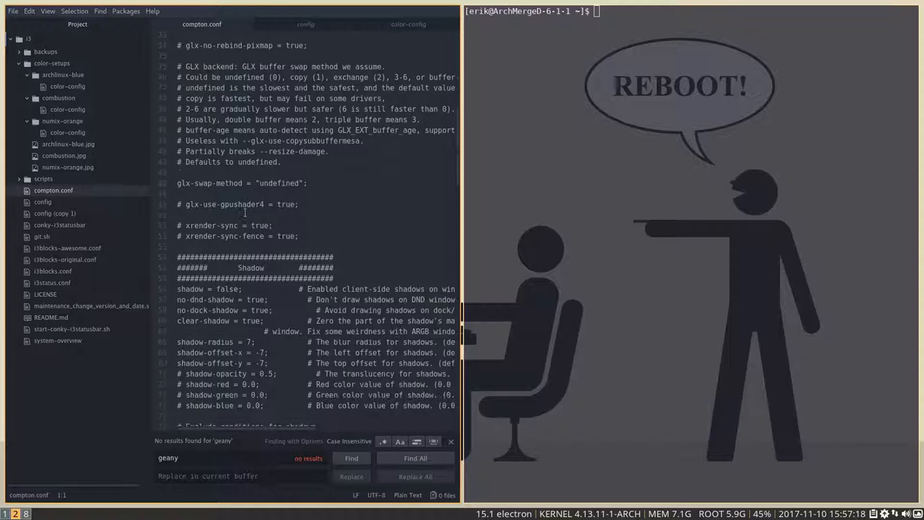
scroll(down, 3)
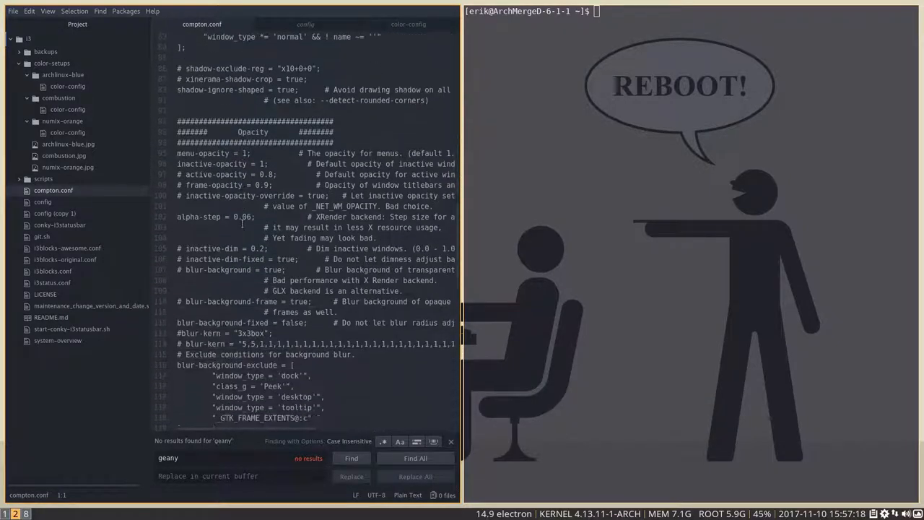
scroll(down, 3)
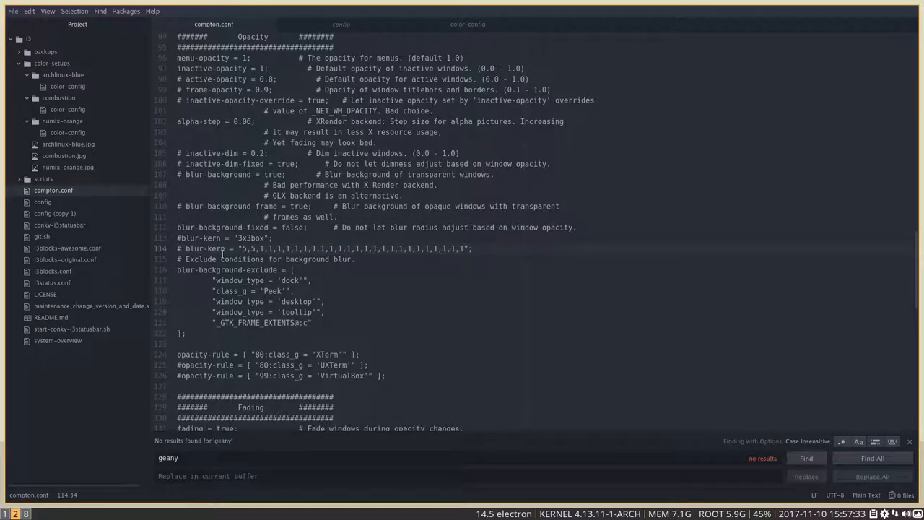
Scroll compton.conf down to the Fading section before switching to the i3 config.
scroll(down, 3)
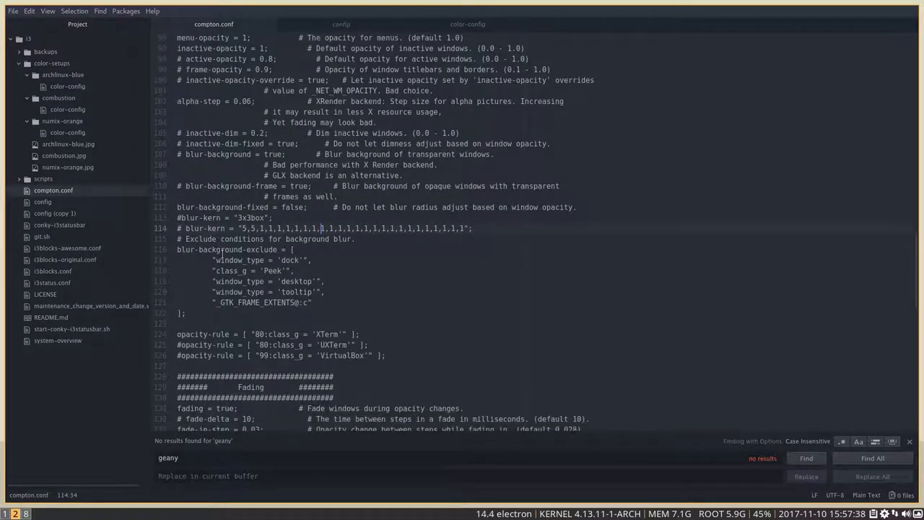
scroll(down, 3)
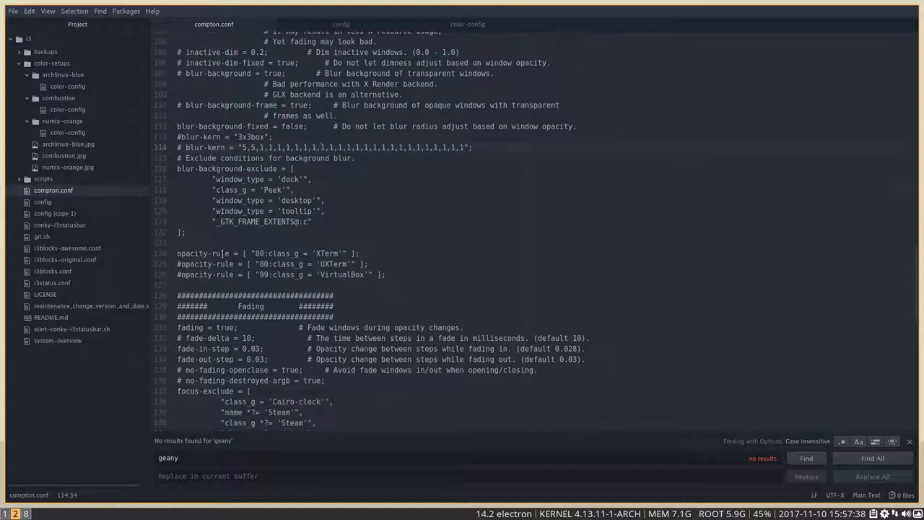
scroll(down, 3)
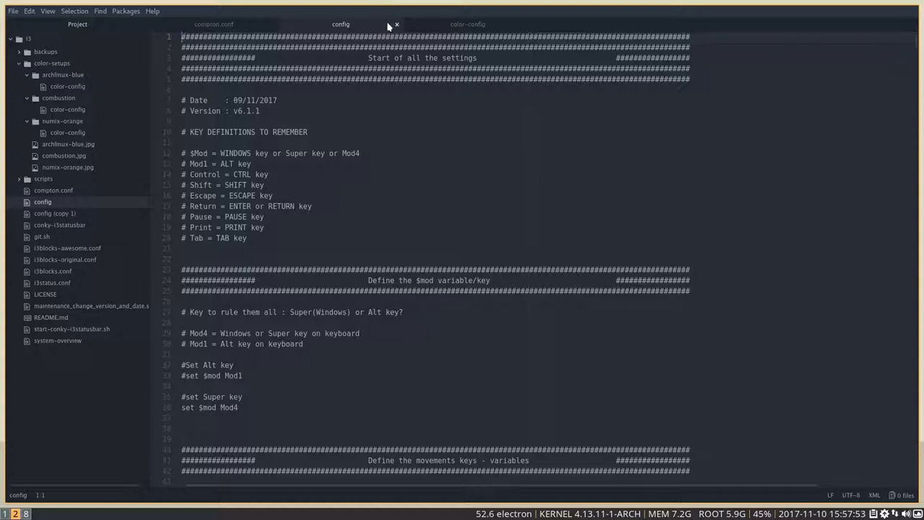
Close the i3 config and color-config tabs, leaving only compton.conf.
click(397, 24)
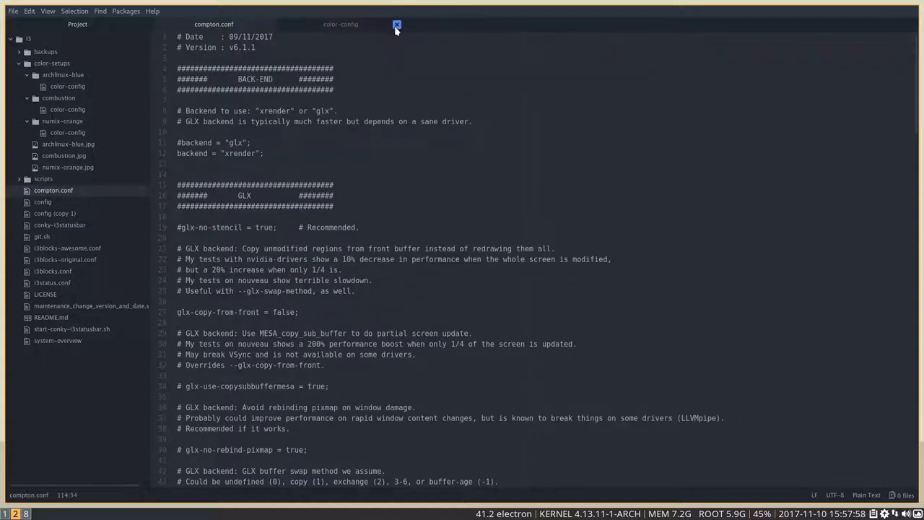
click(397, 24)
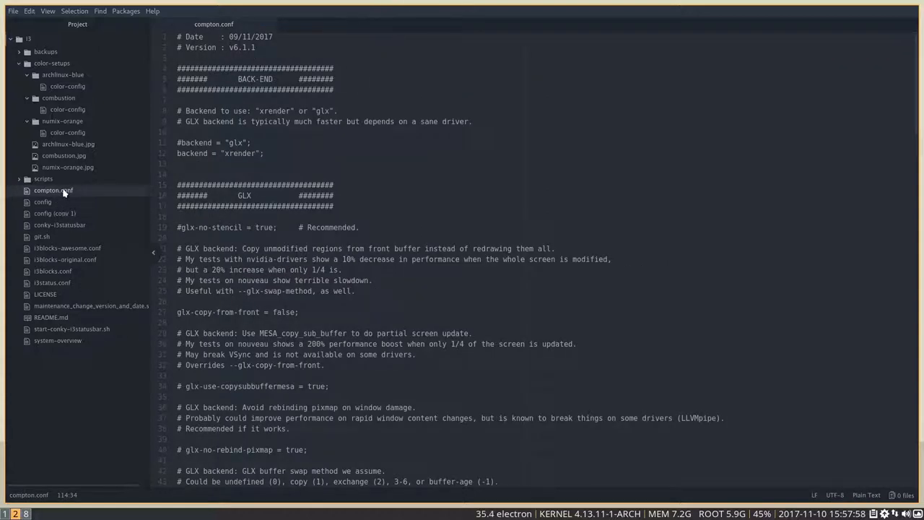
Change the fading setting in compton.conf from true to false.
scroll(down, 3)
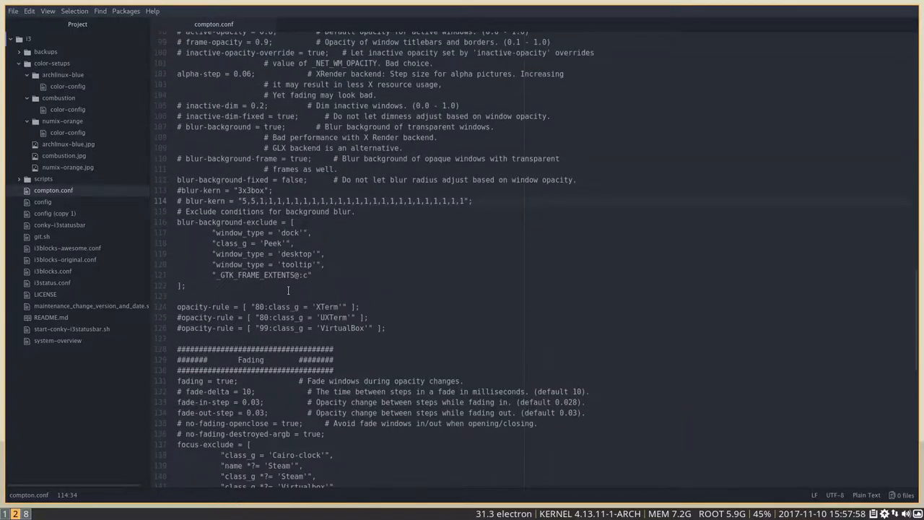
scroll(down, 3)
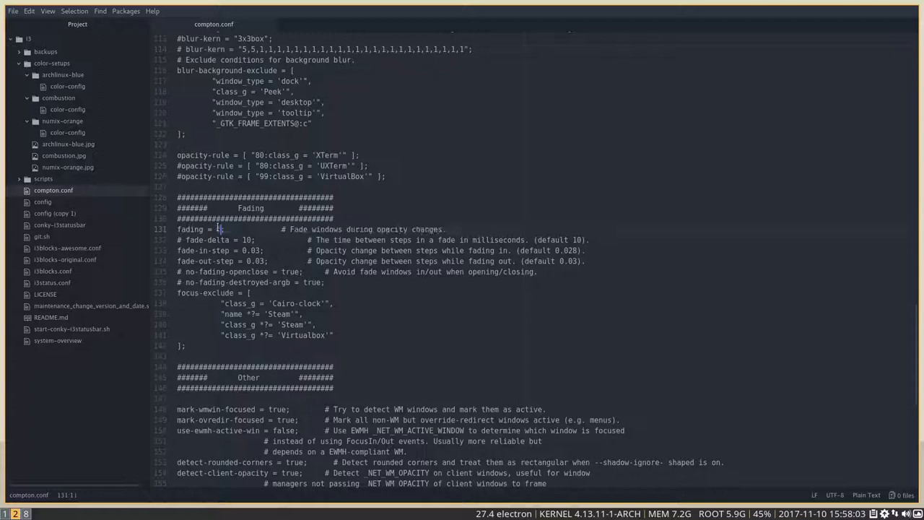
text(false)
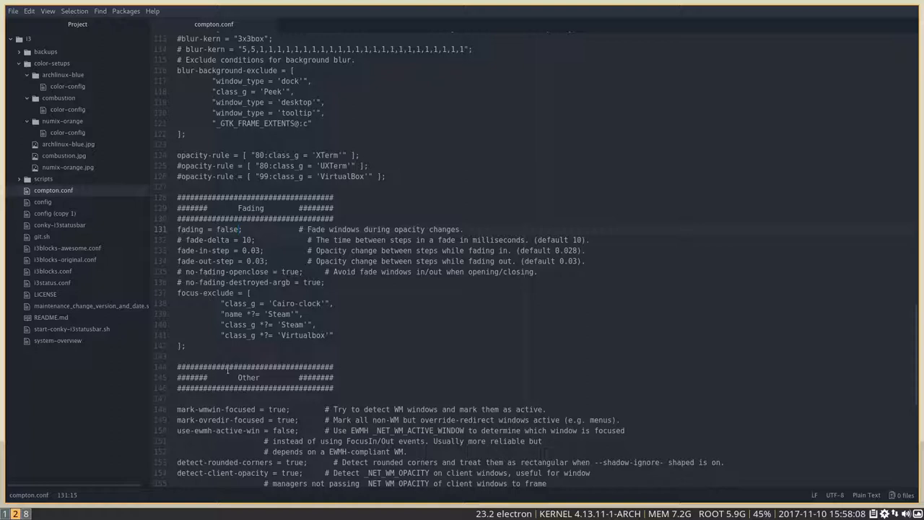
scroll(down, 3)
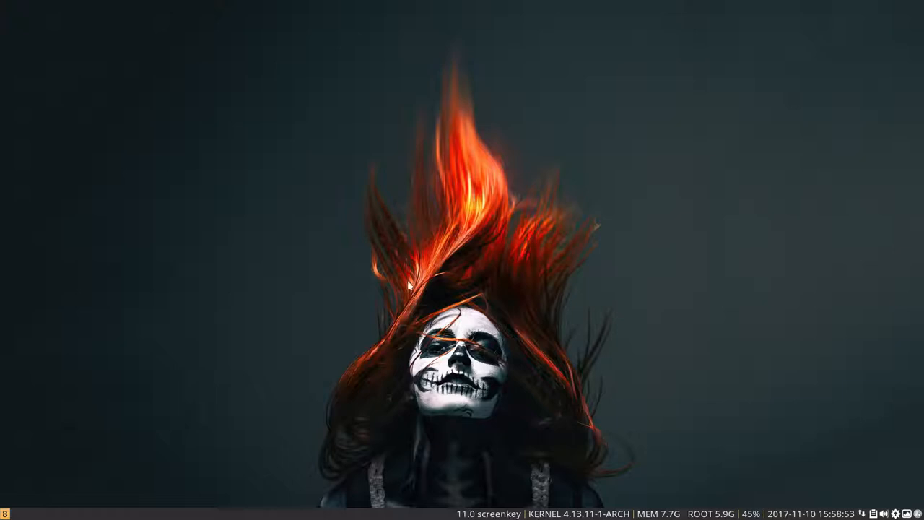
mouse_move(92, 324)
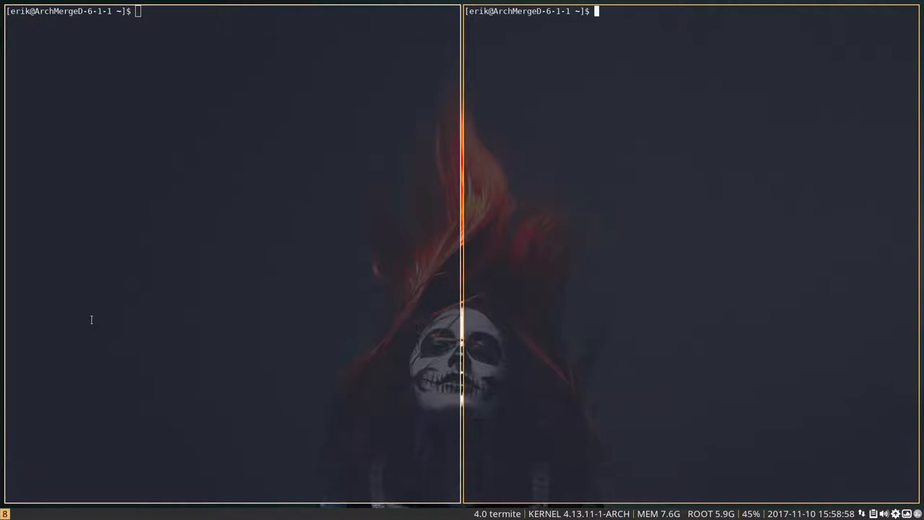
mouse_move(631, 230)
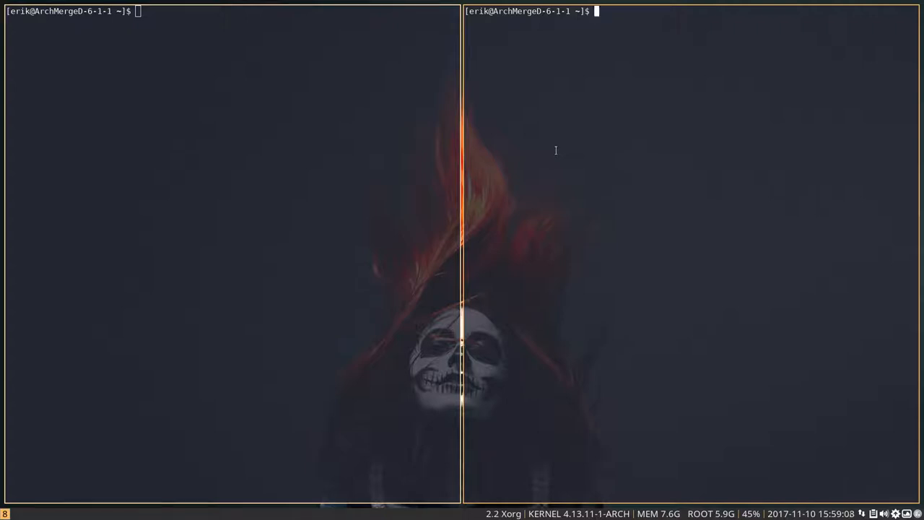
mouse_move(327, 248)
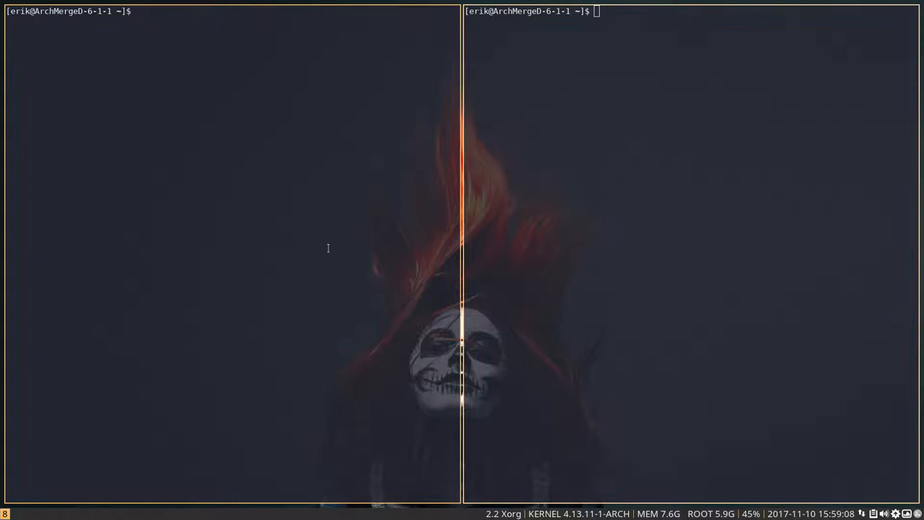
Bring up Thunar and enter the .config/i3 folder.
key(Super+Shift+Return)
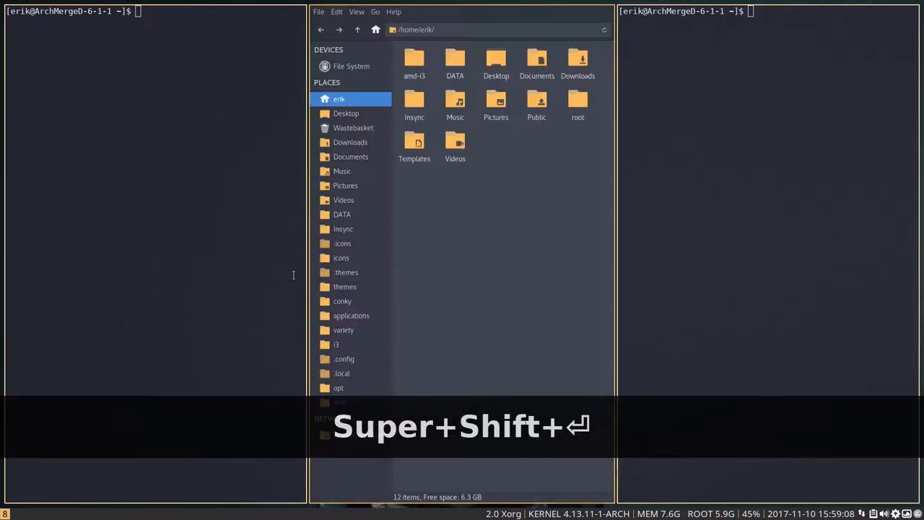
double_click(336, 344)
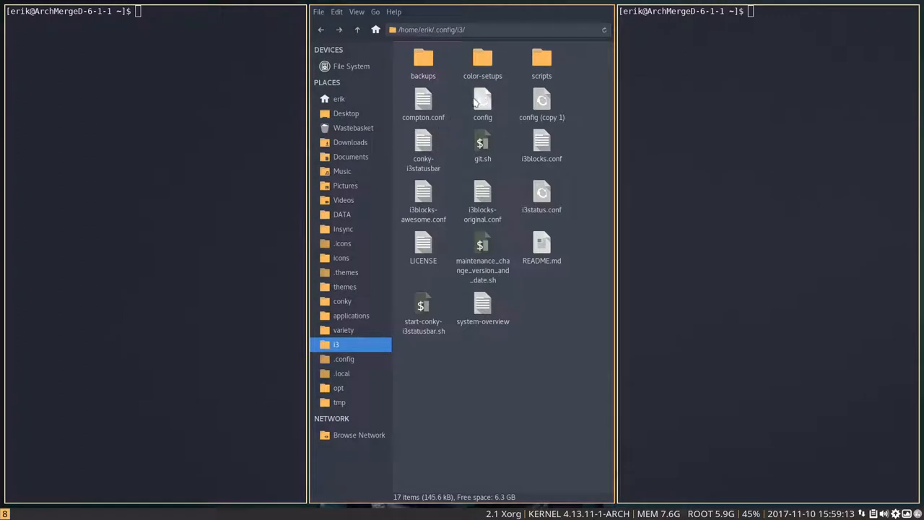
Duplicate compton.conf as 'compton (copy 1).conf' and reselect the original.
click(423, 101)
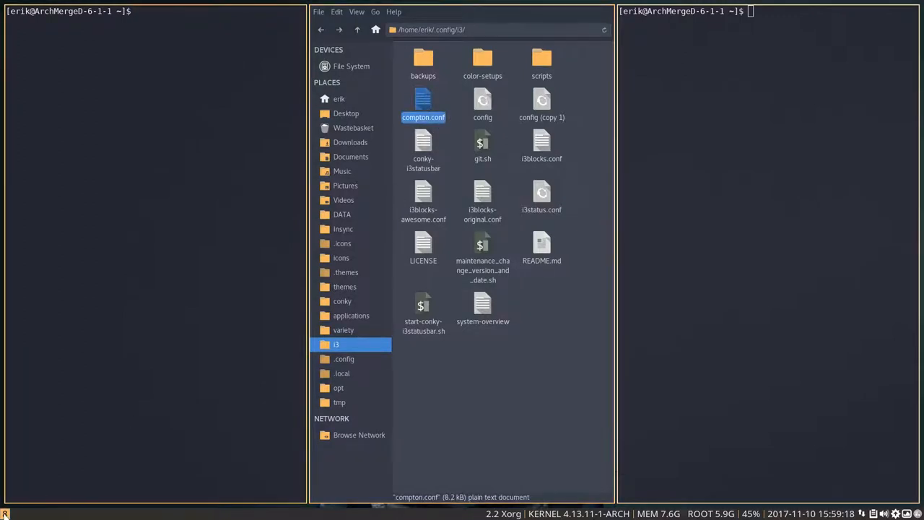
double_click(423, 101)
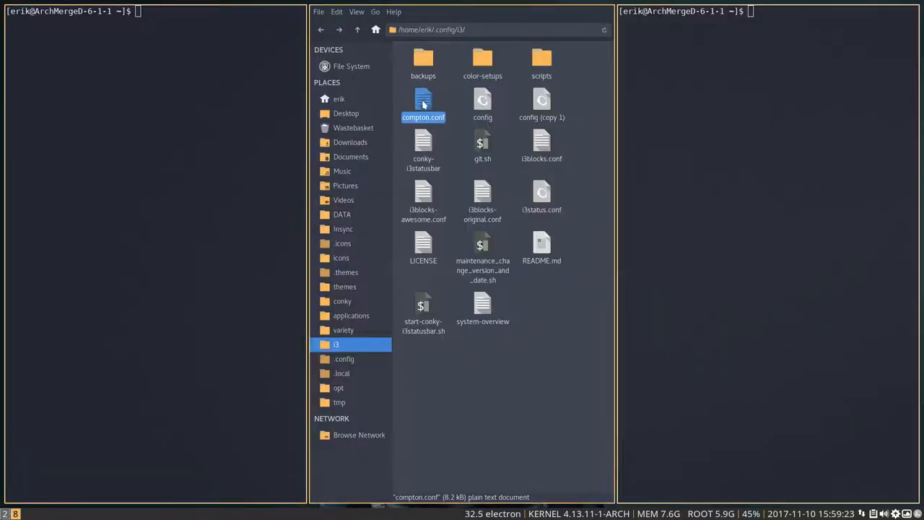
double_click(423, 61)
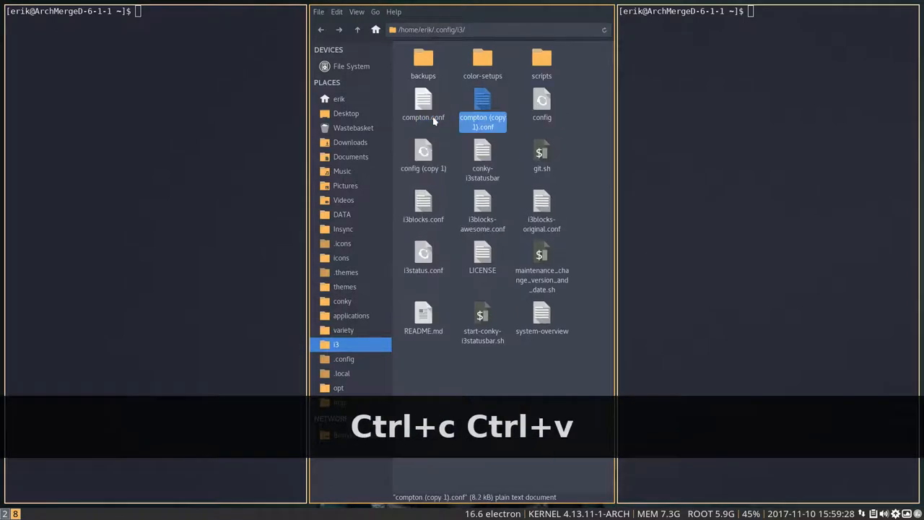
click(423, 104)
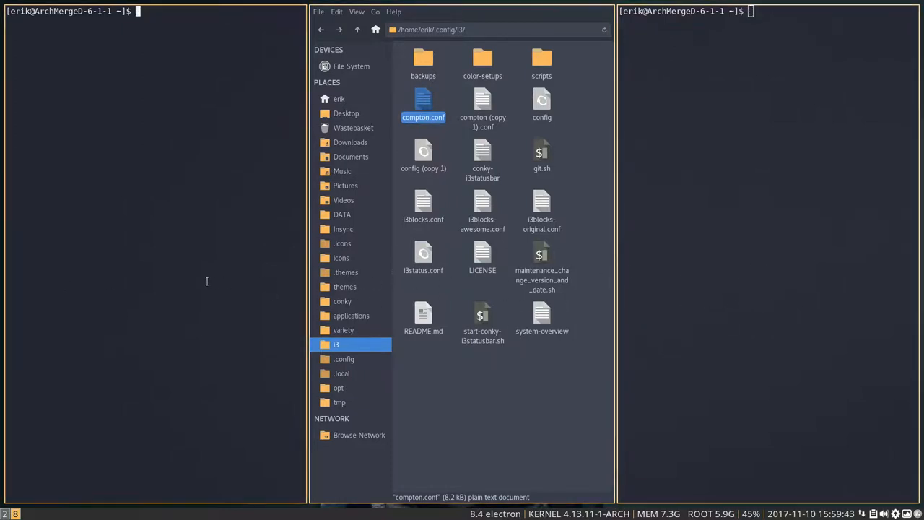
Cycle Variety forward twice to a different desktop wallpaper.
key(alt+Right)
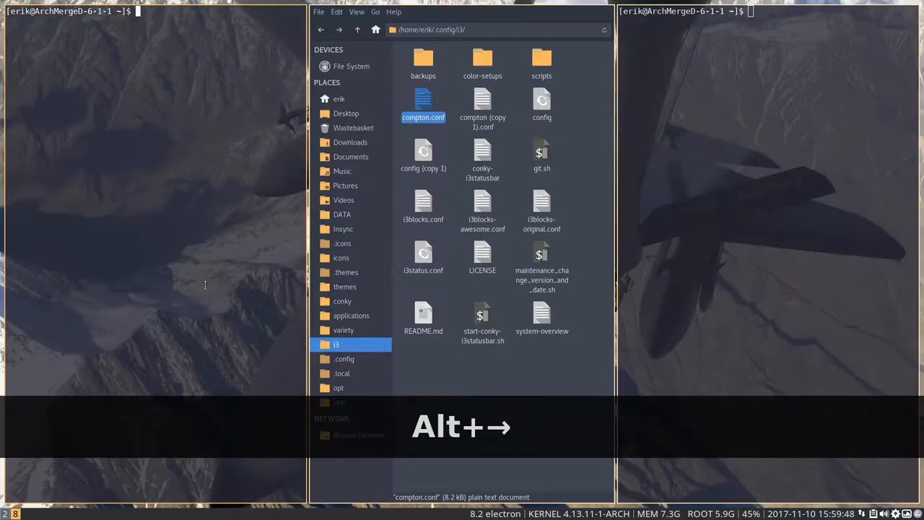
key(alt+Right)
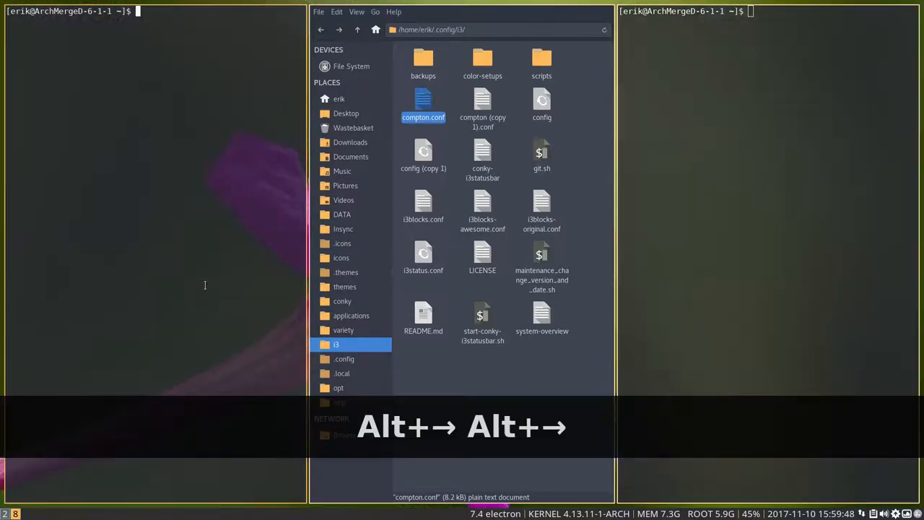